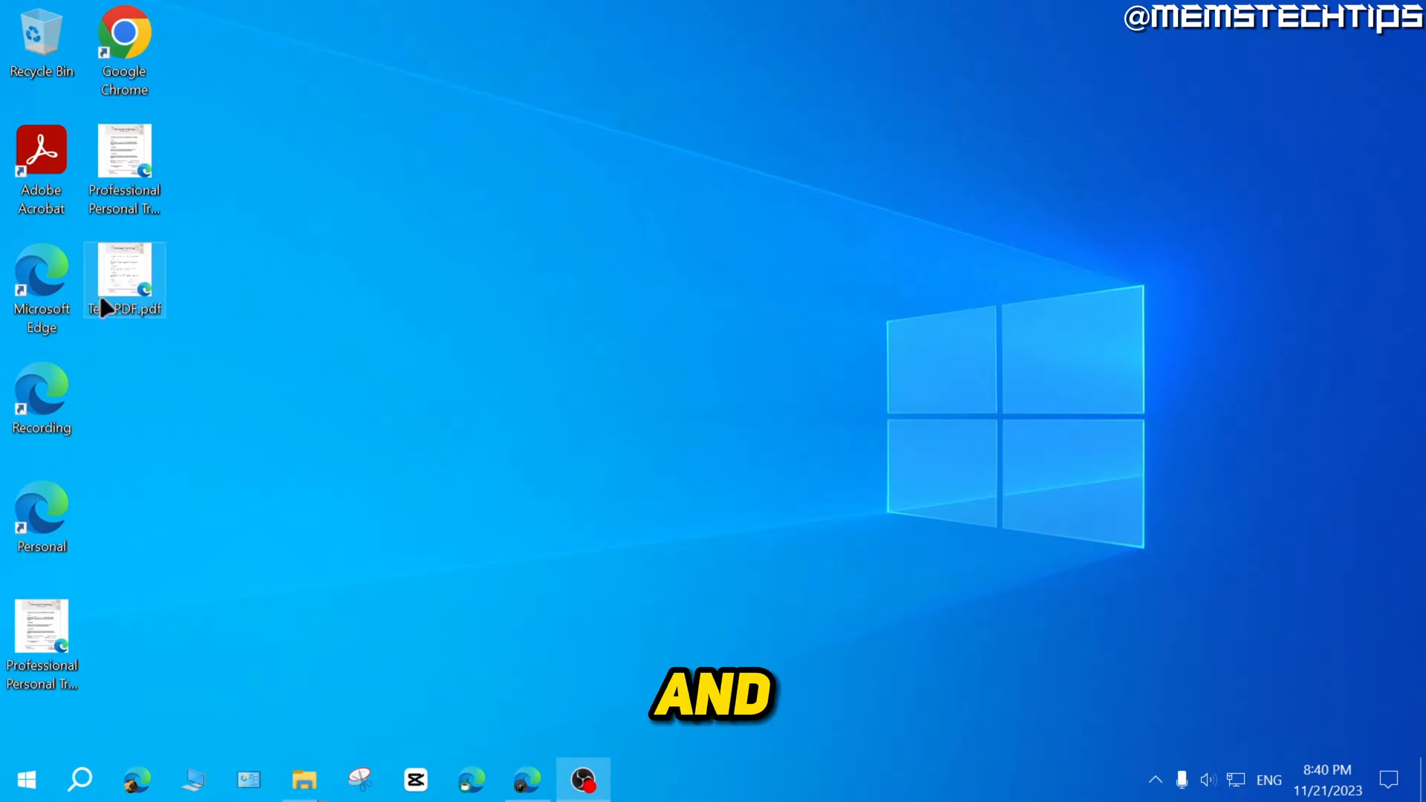
- Open Test PDF.pdf from the desktop so the Personal Training Contract shows in Edge
double_click(125, 283)
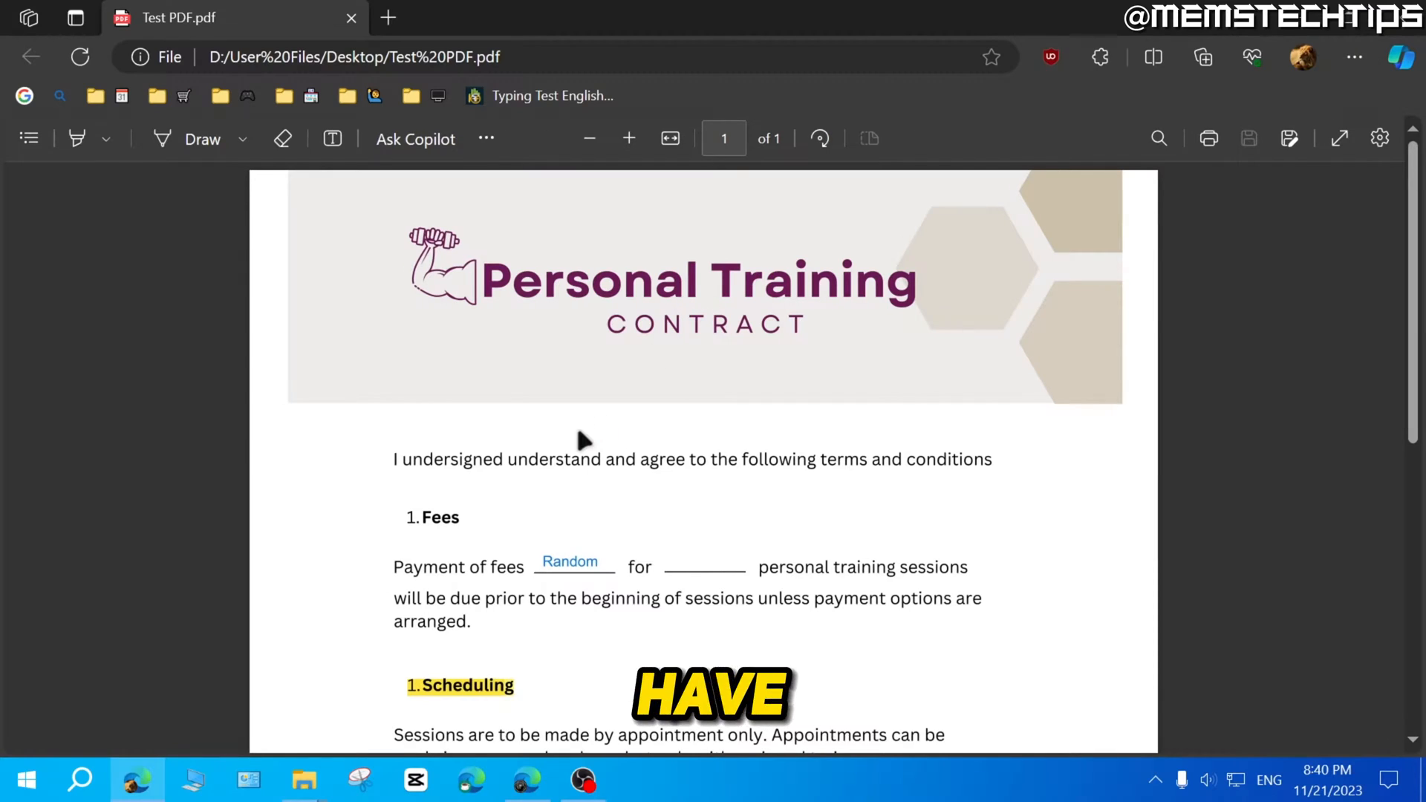
scroll(down, 3)
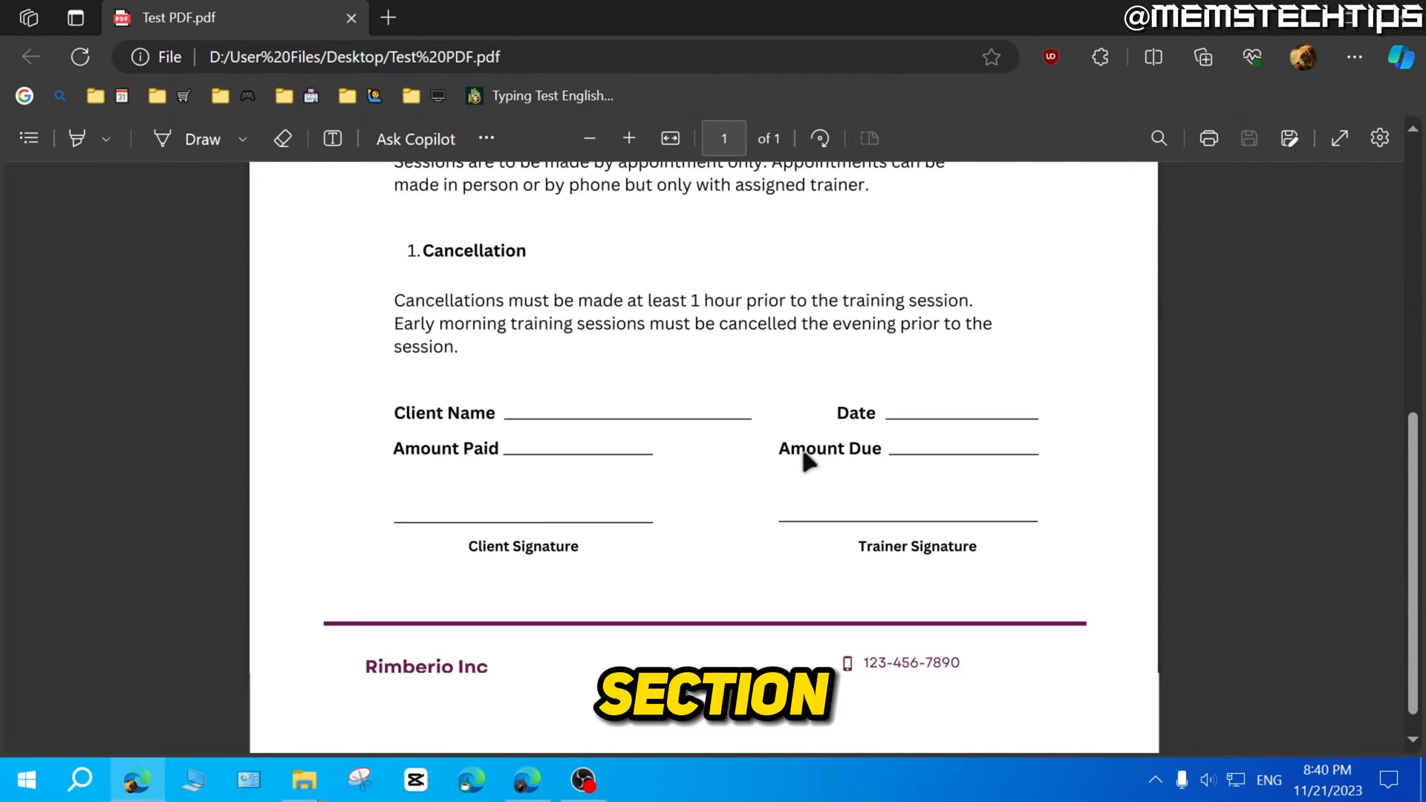
scroll(down, 3)
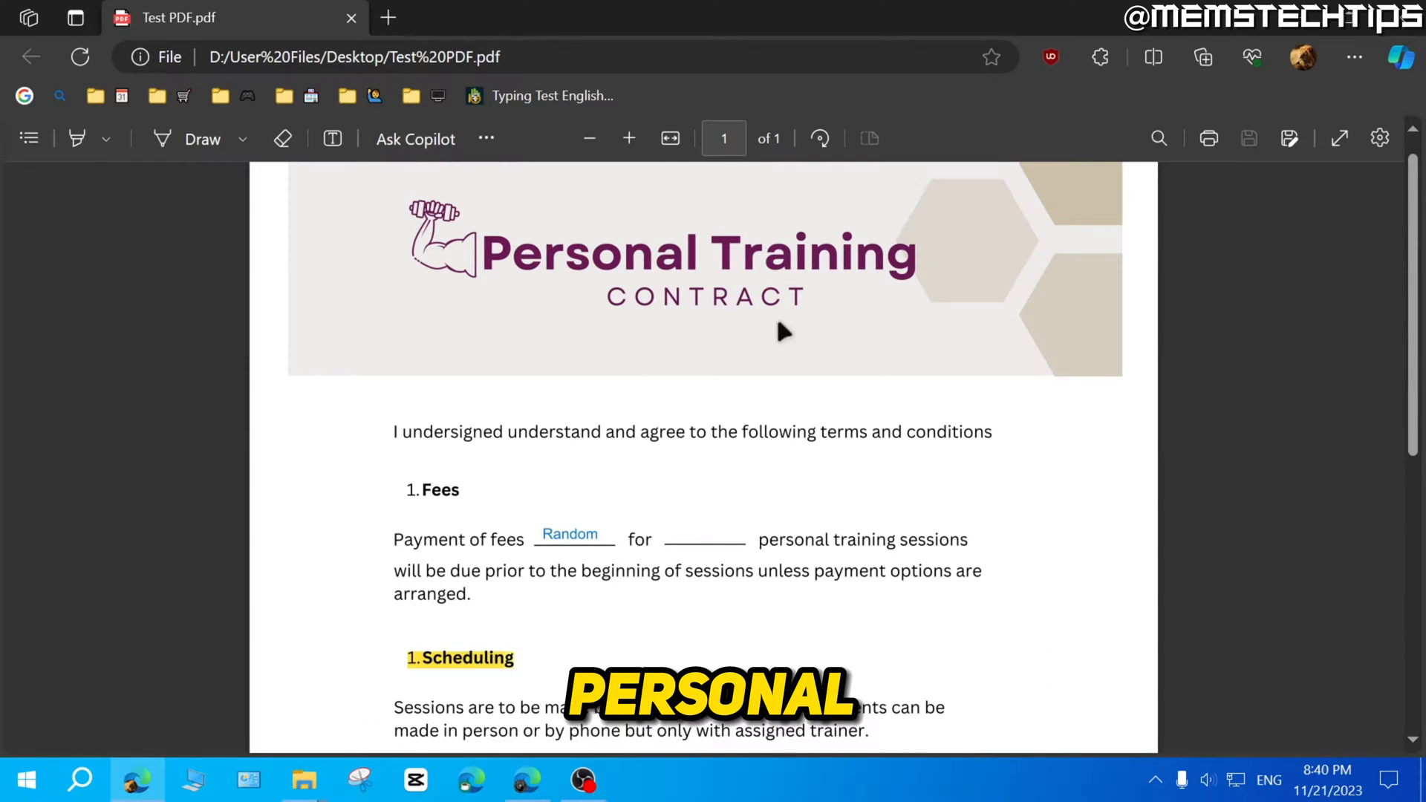
scroll(down, 3)
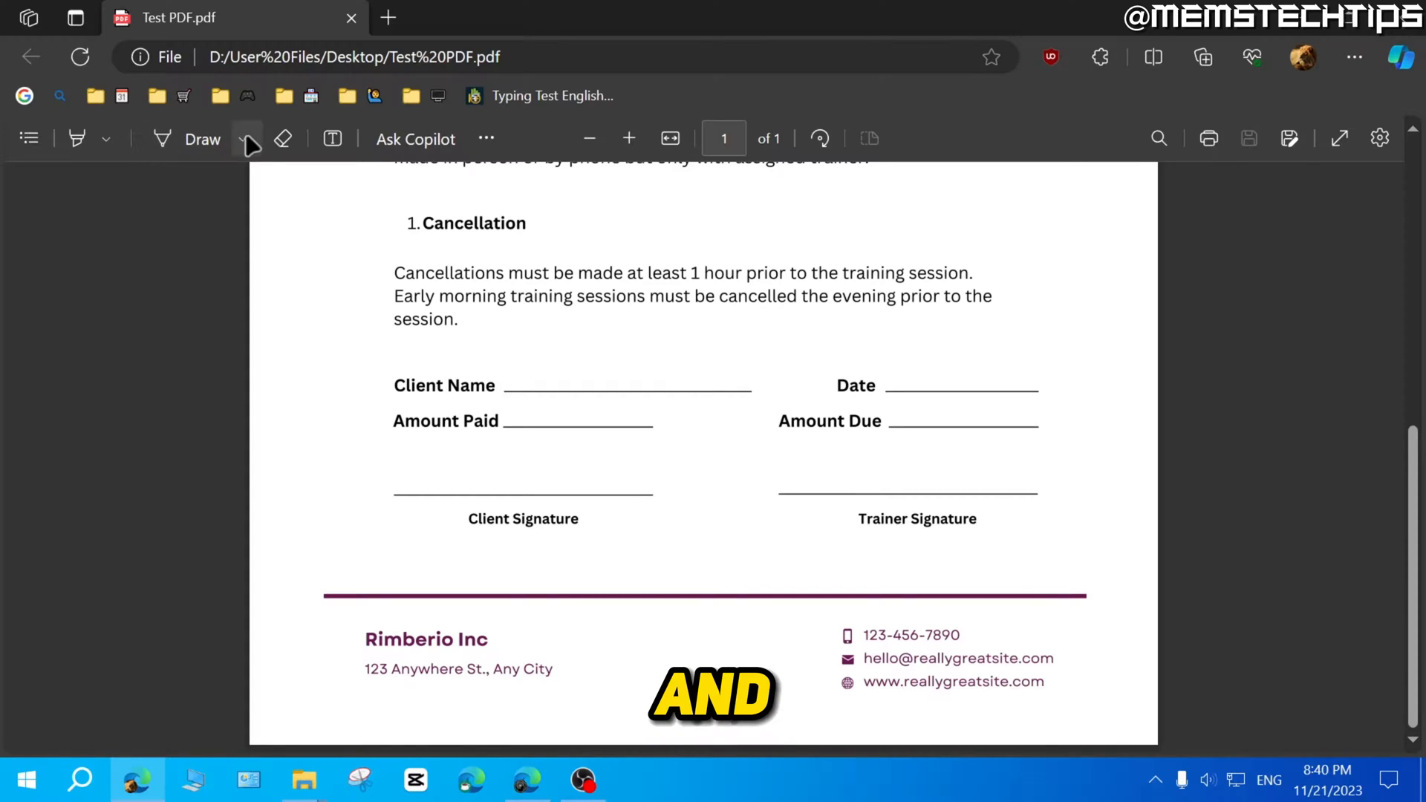
- Enable Draw mode in the PDF viewer toolbar for freehand inking
click(245, 138)
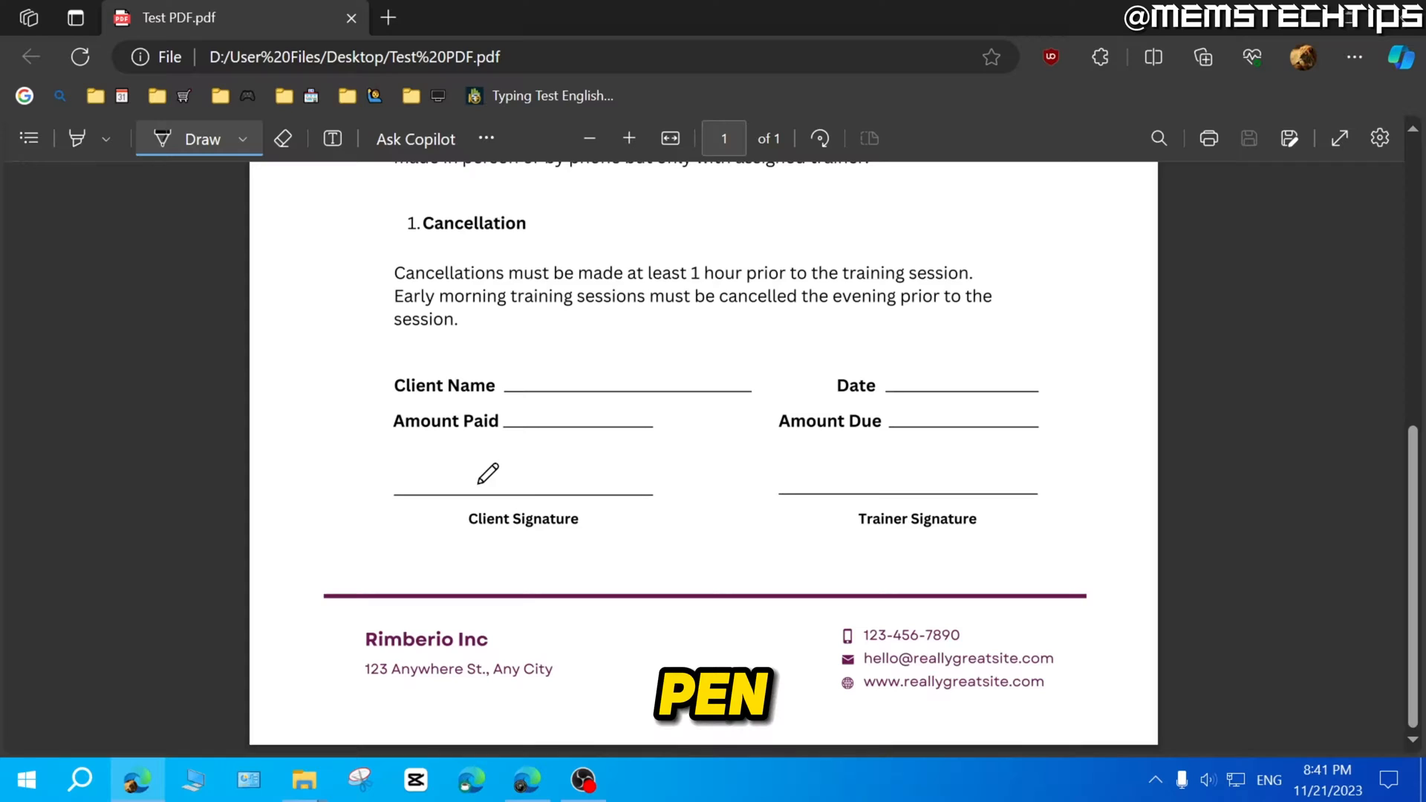
- Ink 'Memory' by hand on the Client Signature line, then switch to Erase to remove it
drag(437, 492, 501, 454)
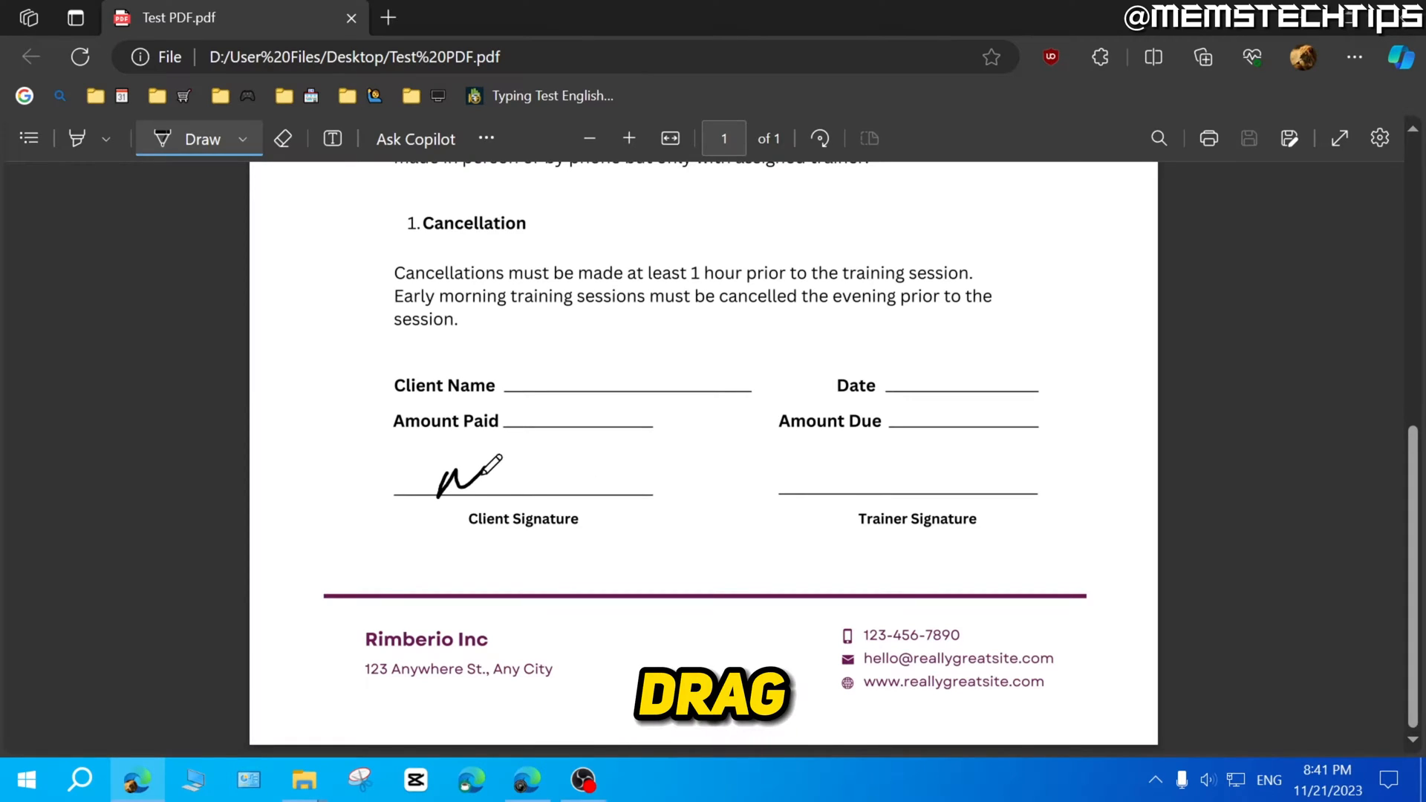
drag(436, 477, 564, 487)
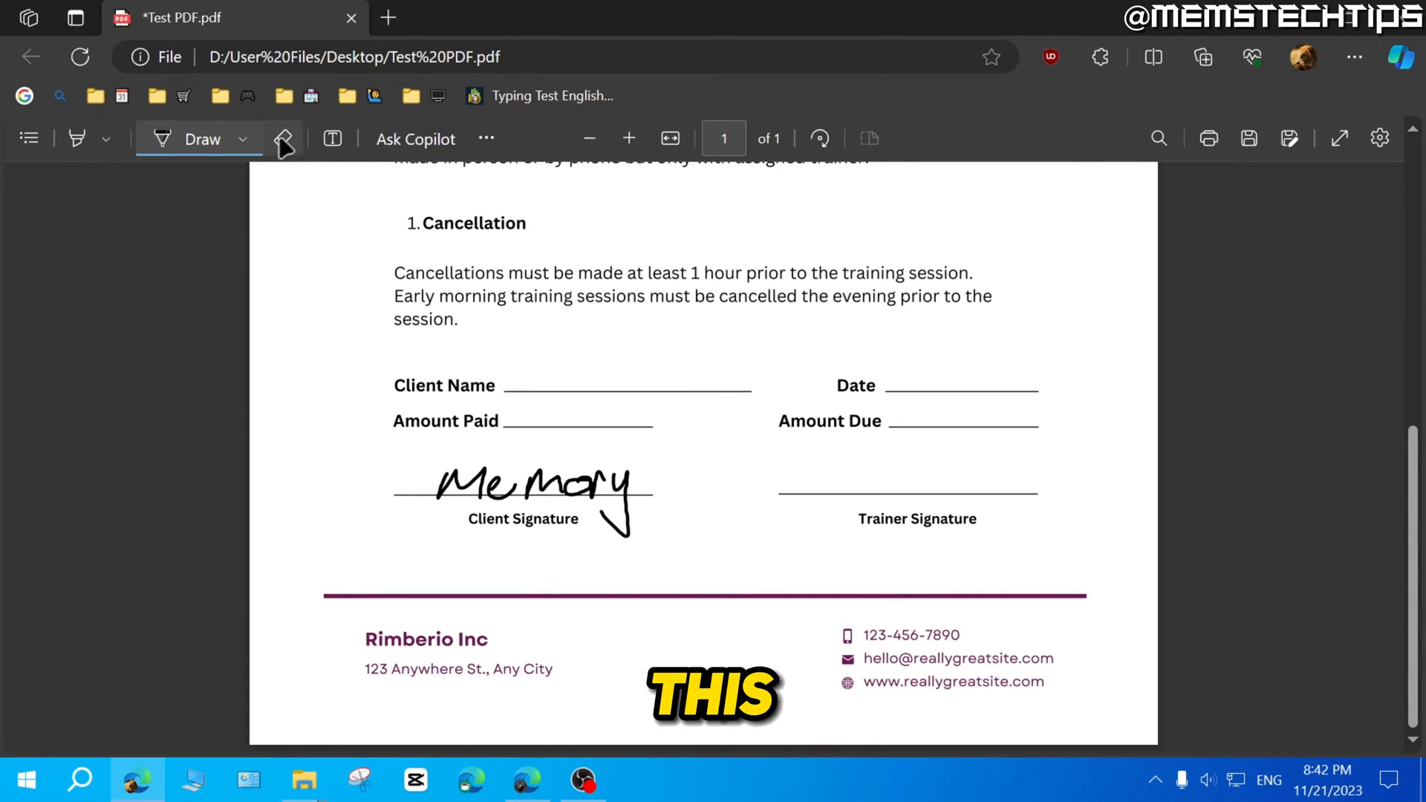
click(282, 138)
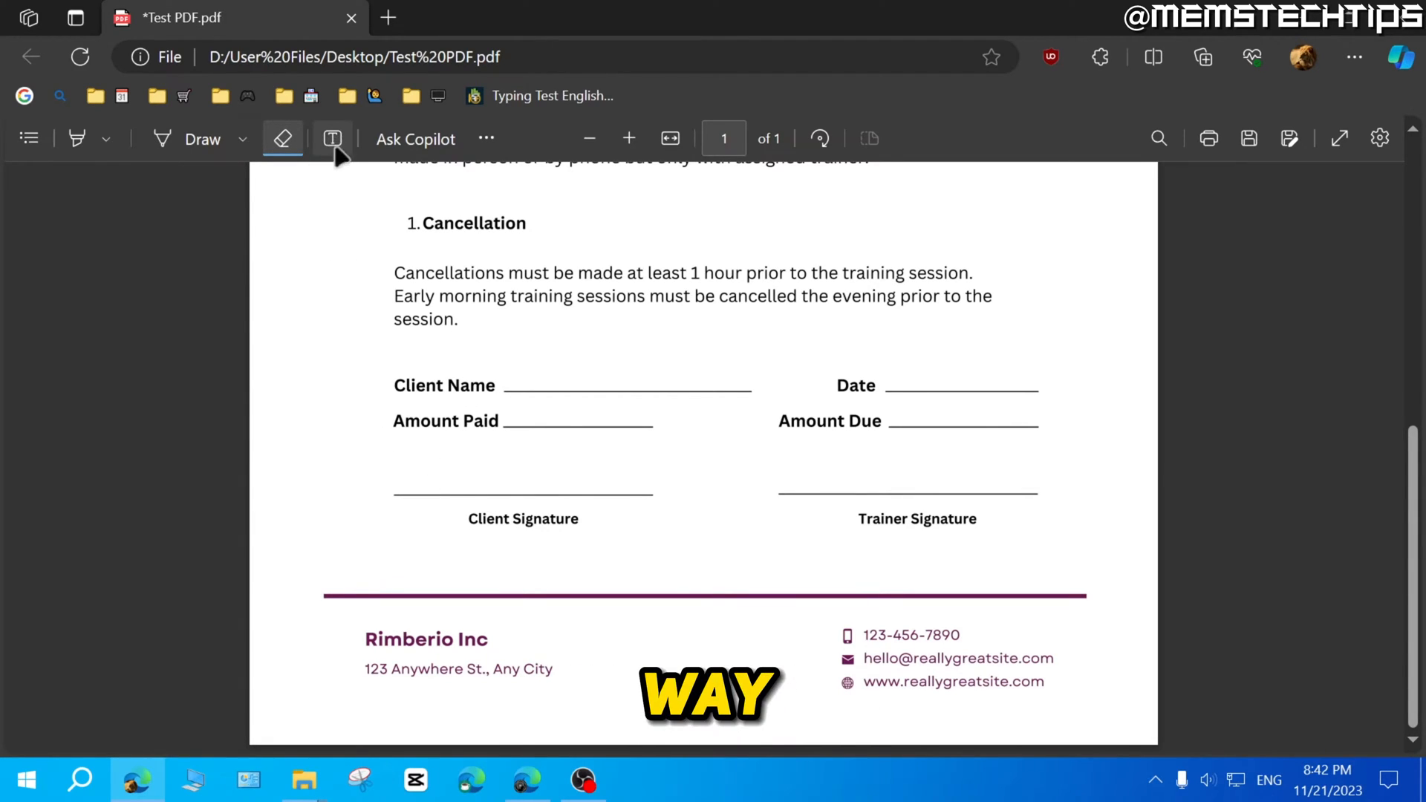
- Add a text box reading 'Memory' on the Client Signature line and commit it
click(331, 138)
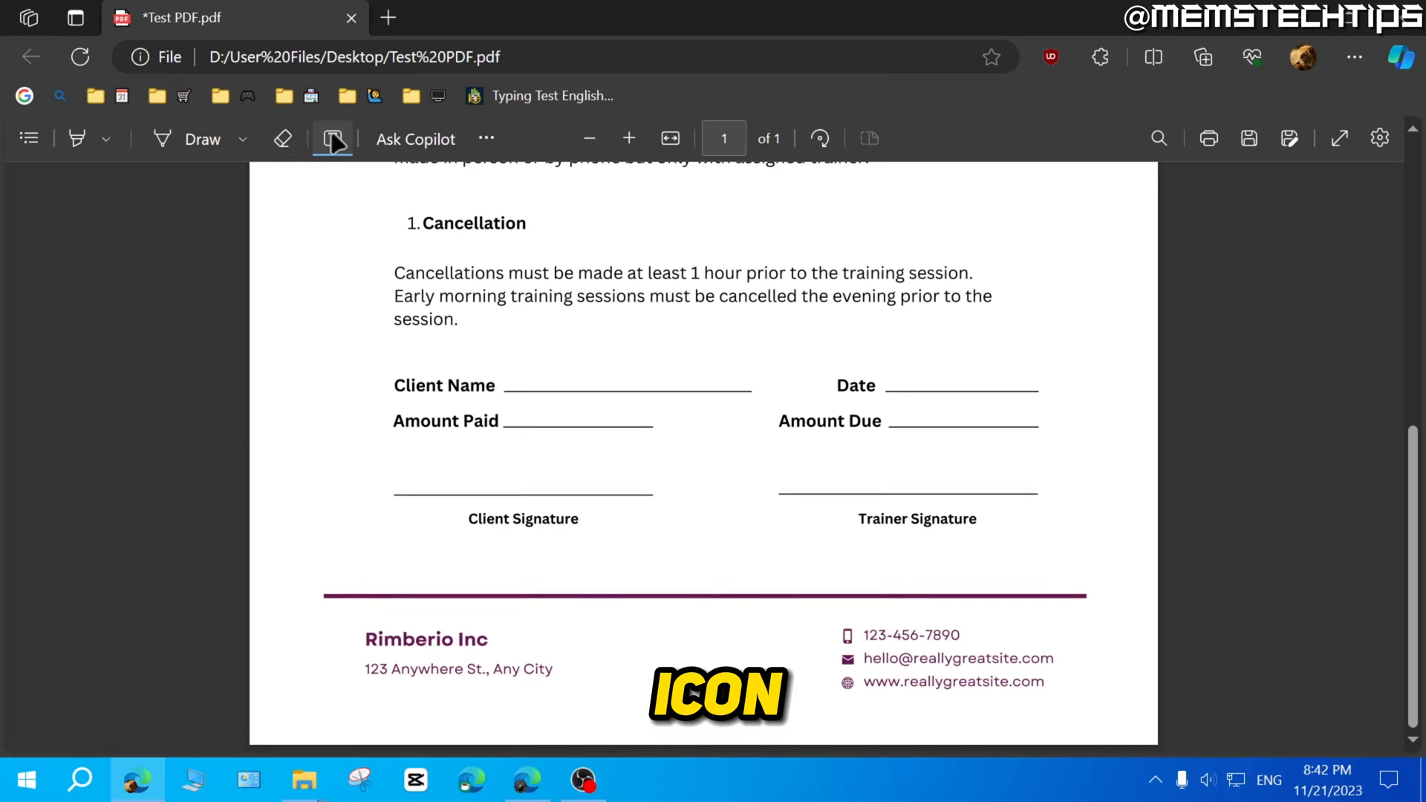
click(333, 139)
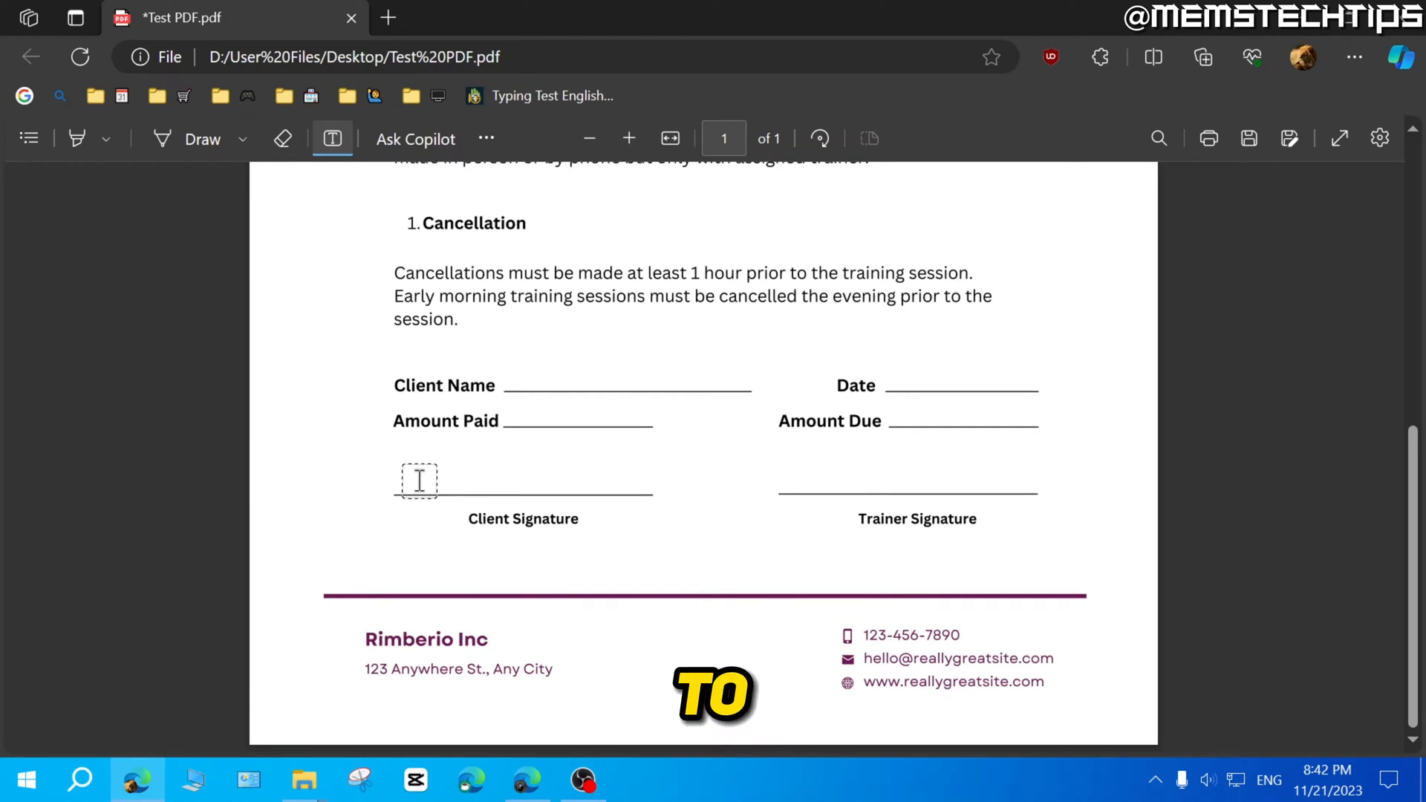
text(Memory)
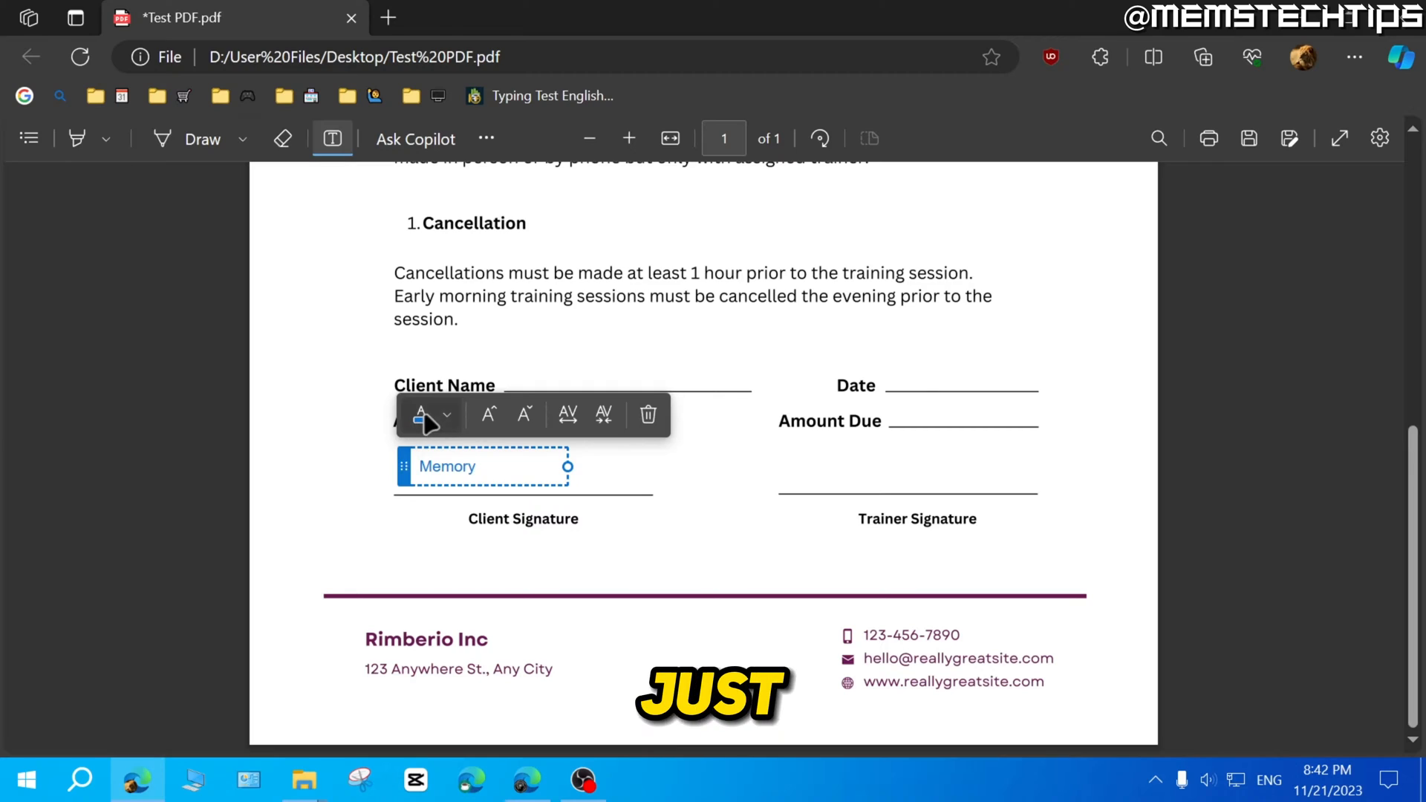
click(420, 416)
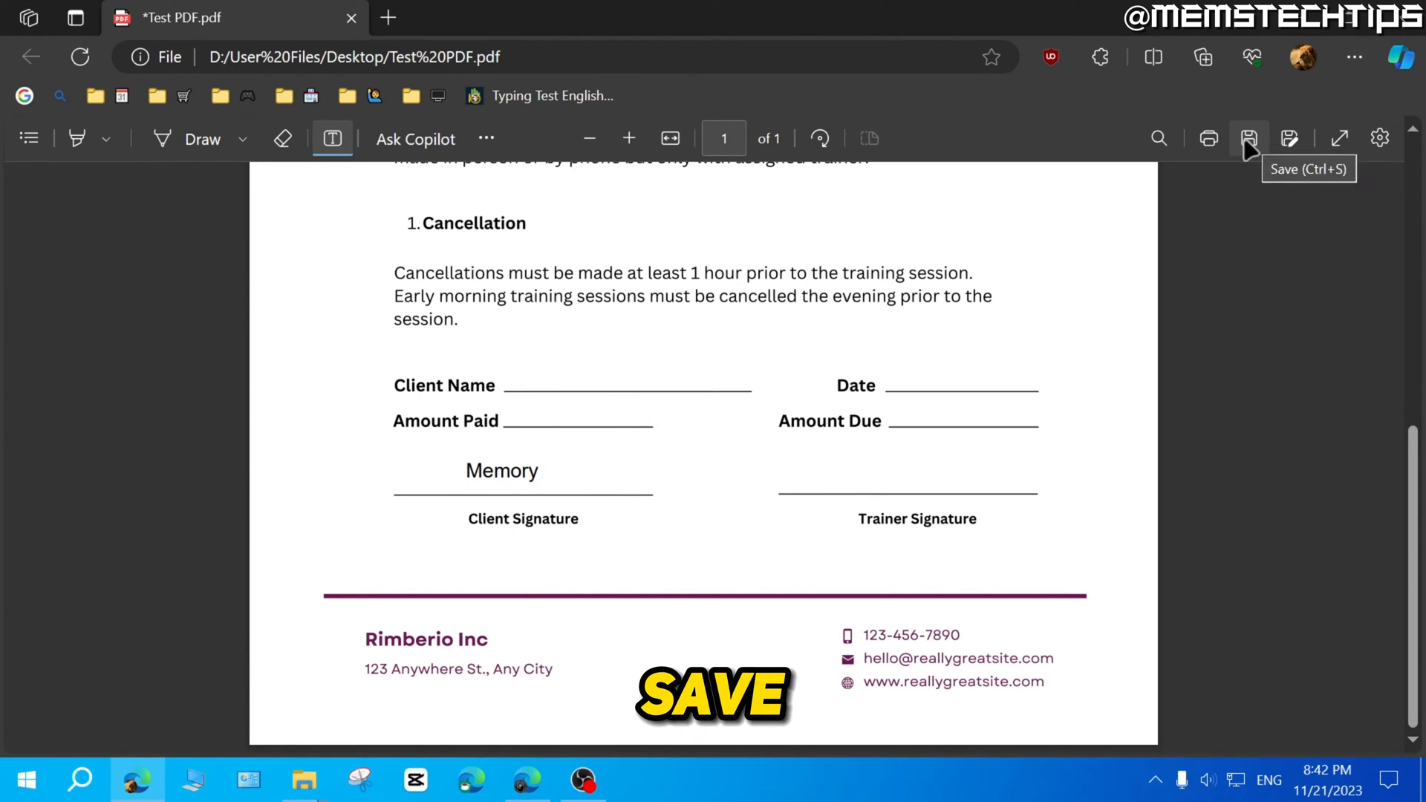
- Save the contract so the typed 'Memory' signature is kept
click(1249, 138)
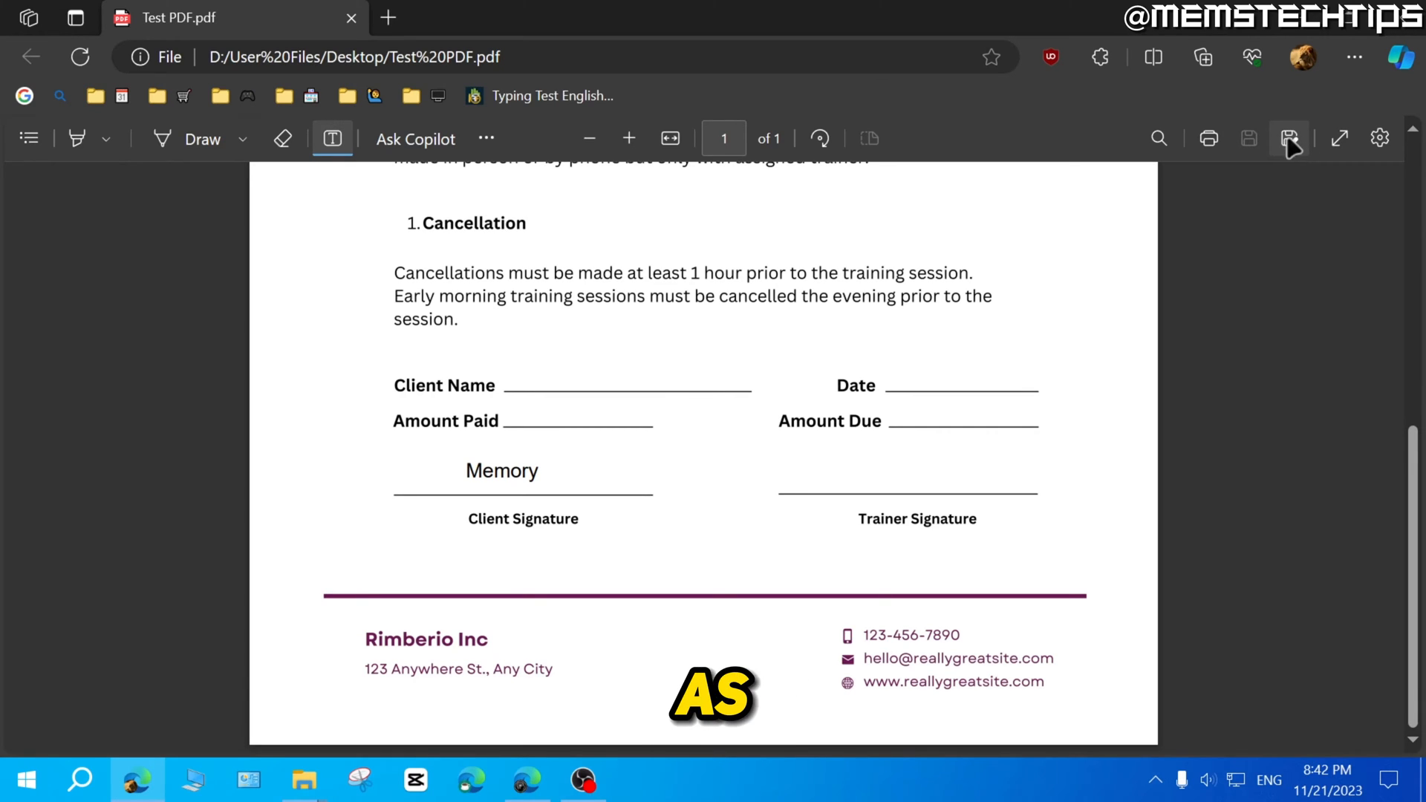
mouse_move(1289, 138)
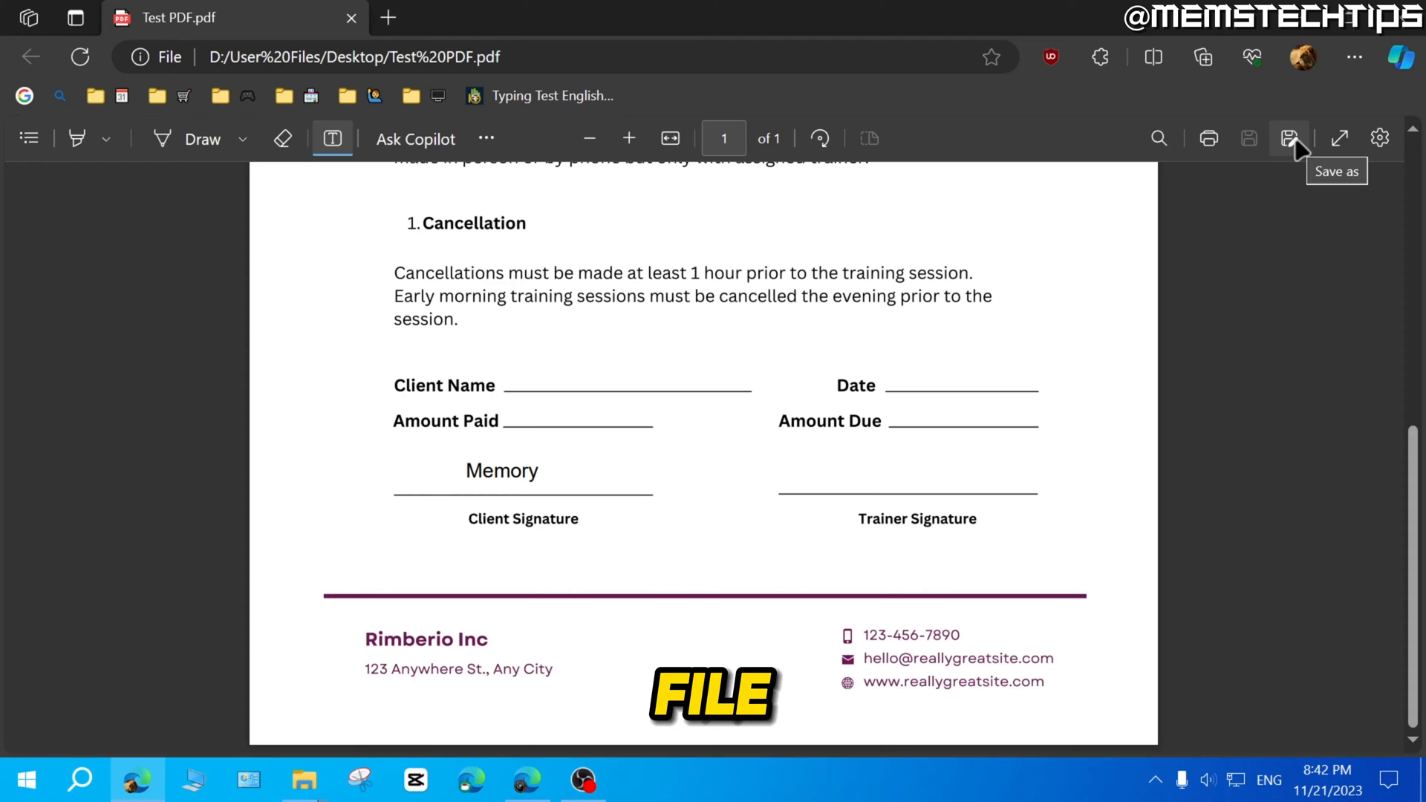